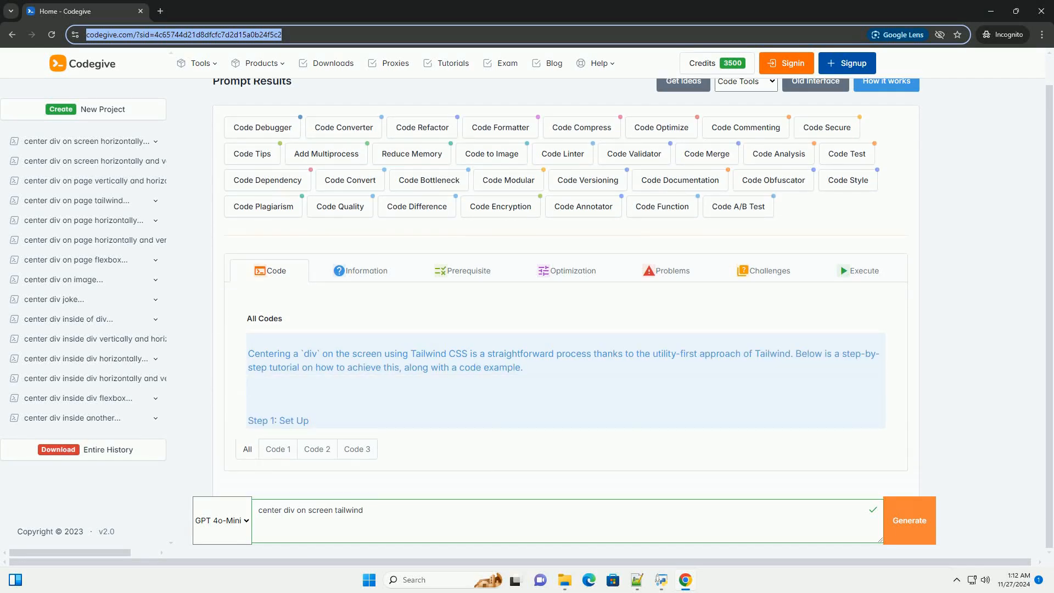
scroll("down", 3)
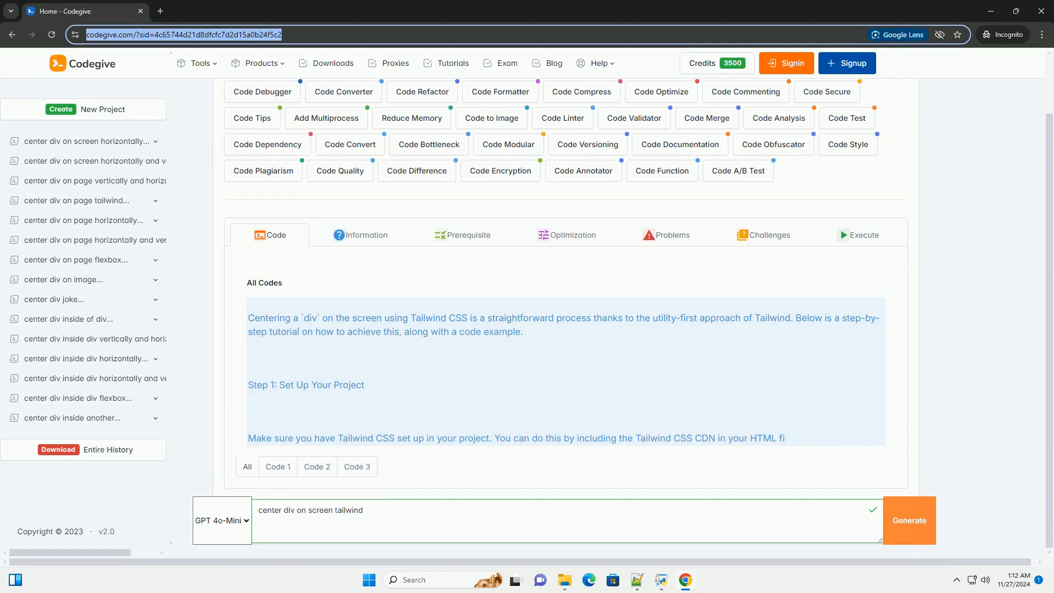
scroll("down", 3)
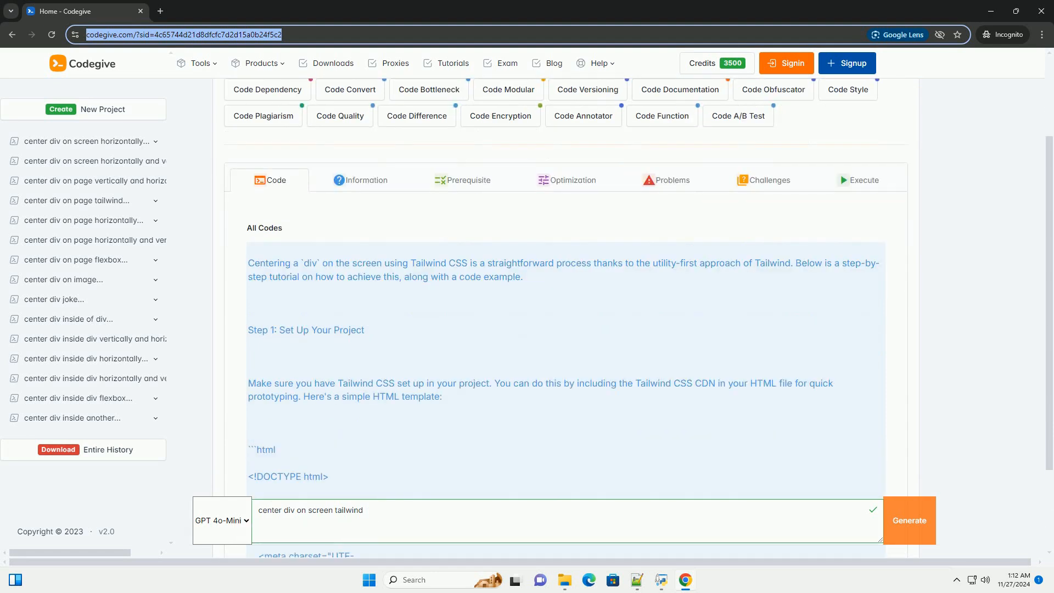
scroll("down", 3)
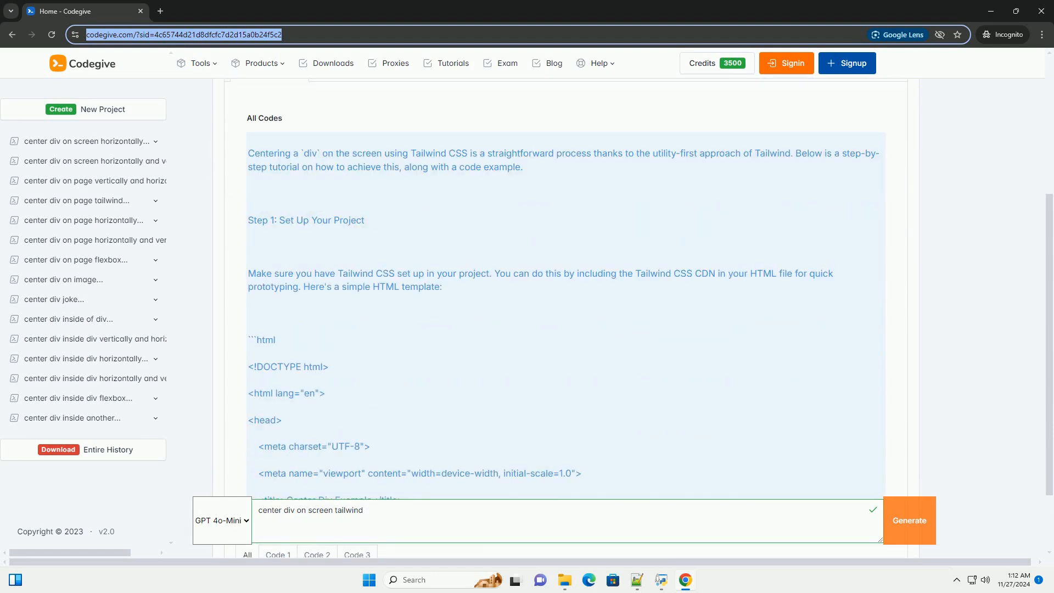
scroll("down", 3)
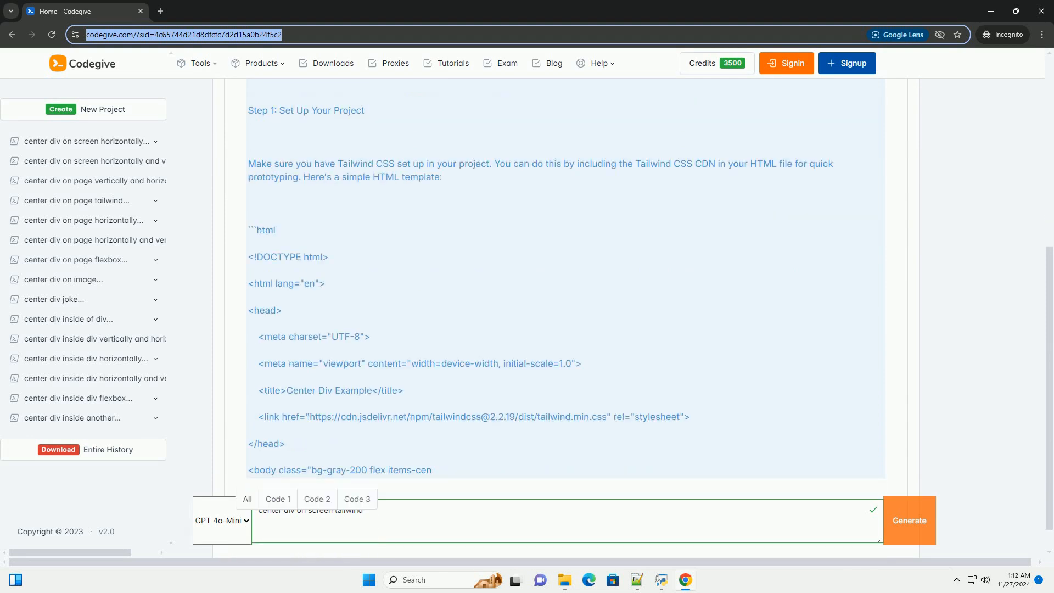
scroll("down", 3)
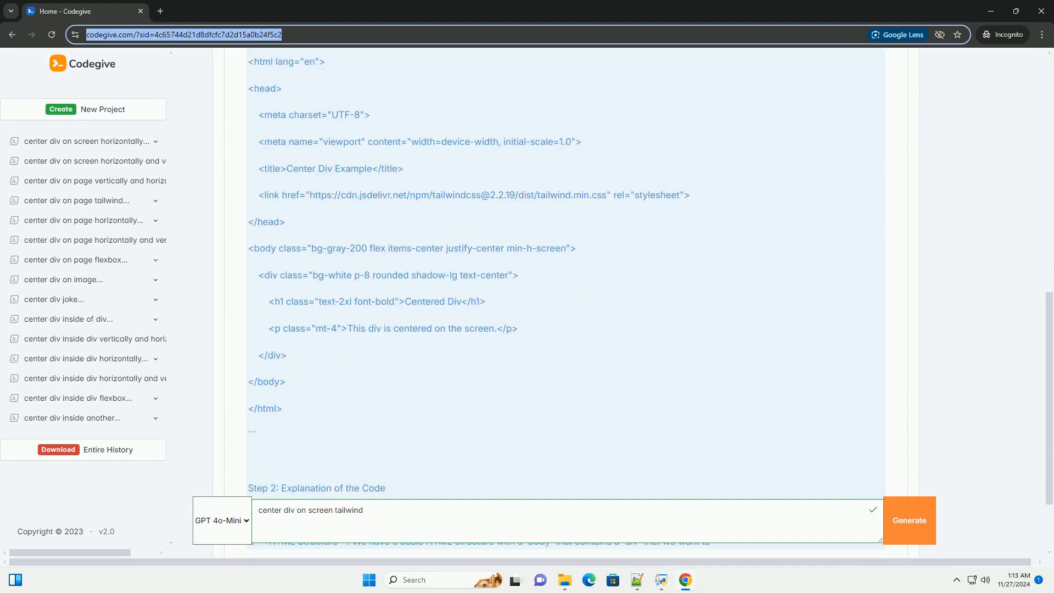
scroll("down", 3)
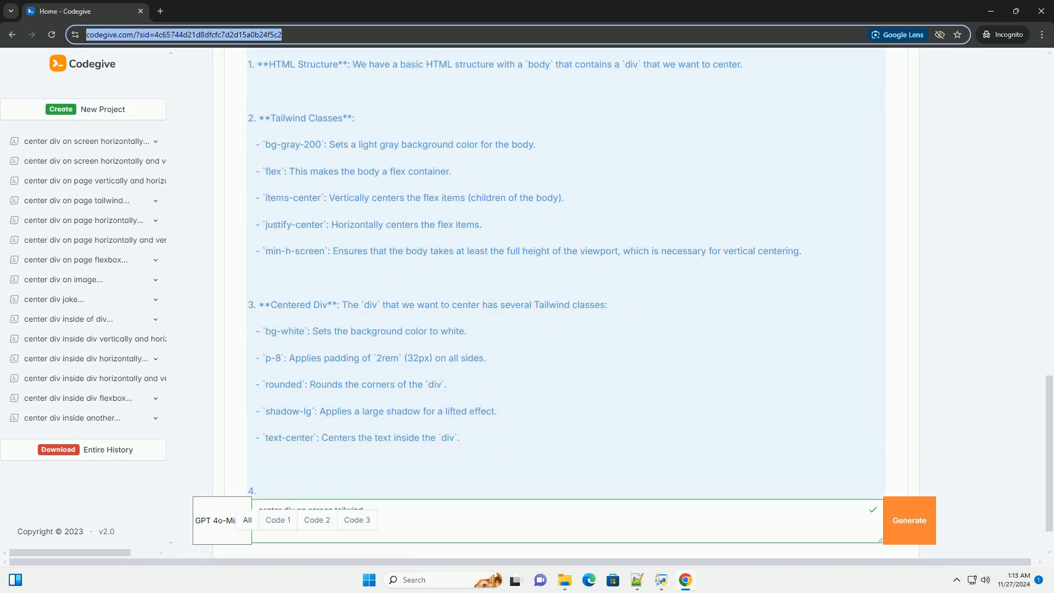
scroll("down", 3)
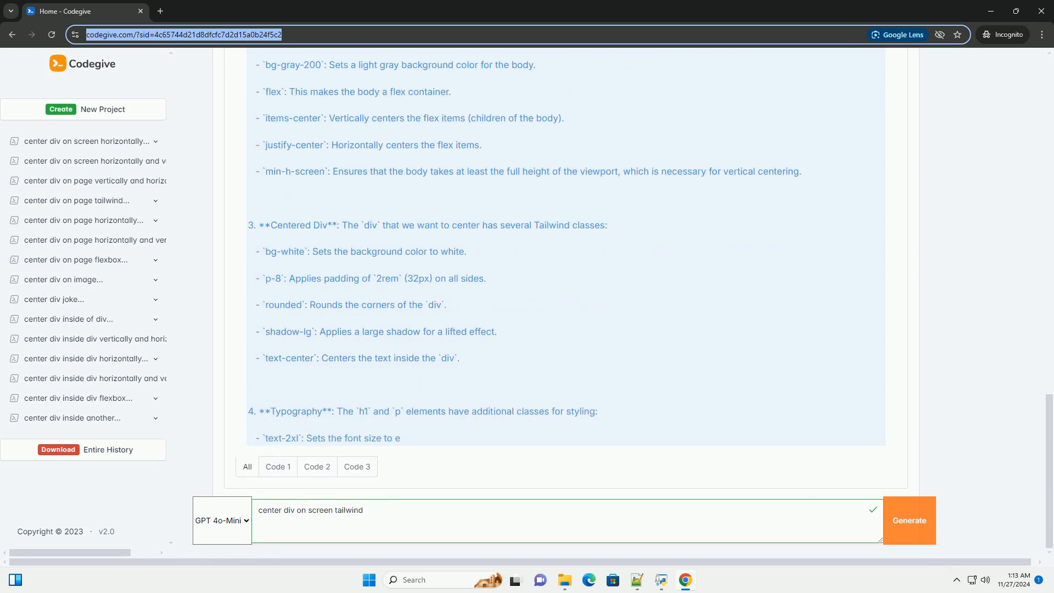
scroll("down", 3)
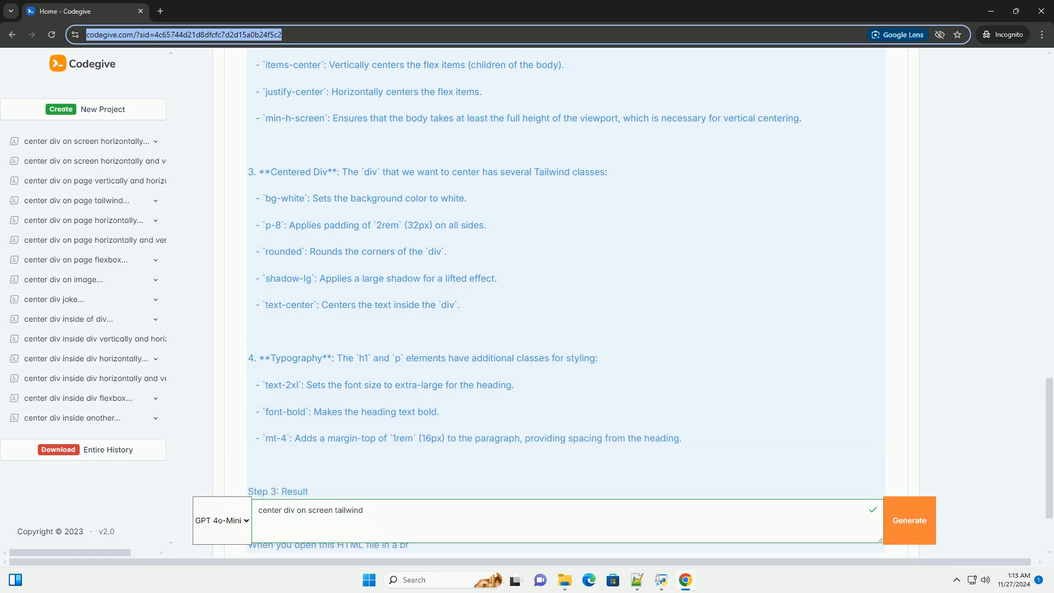
scroll("down", 3)
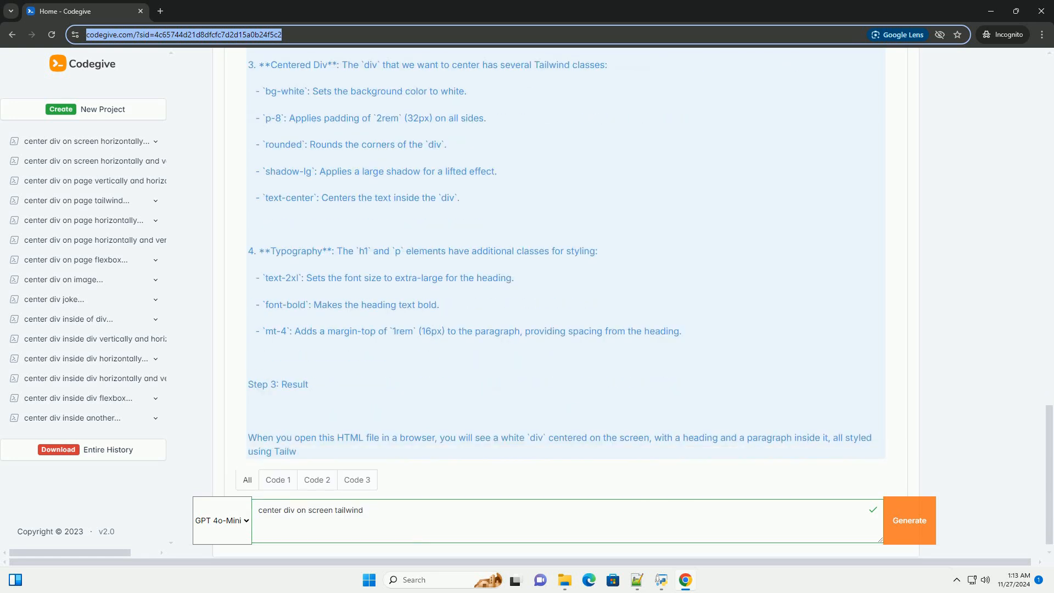
scroll("down", 3)
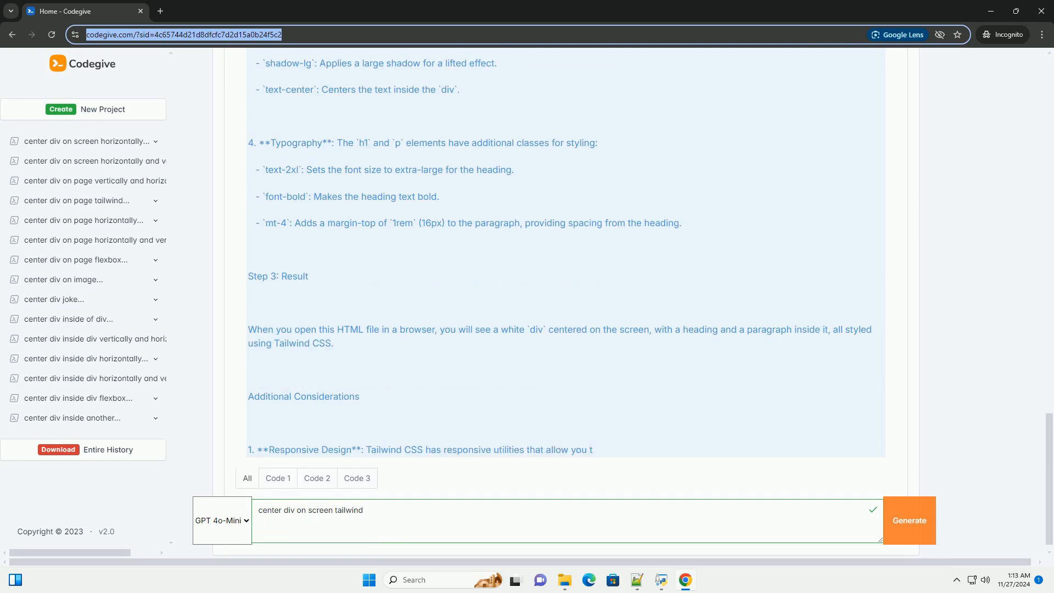
scroll("down", 3)
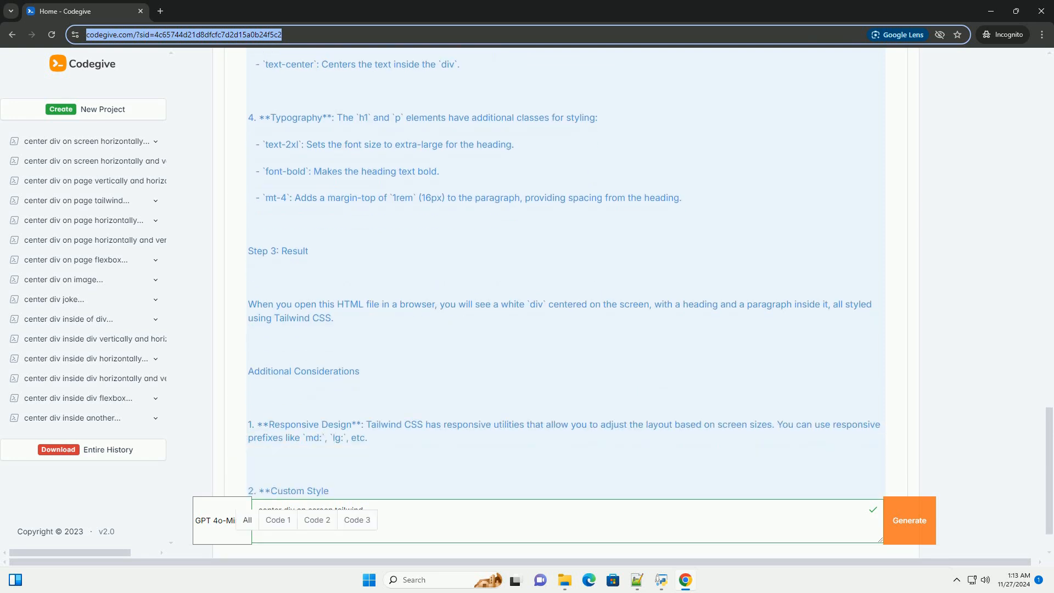
scroll("down", 3)
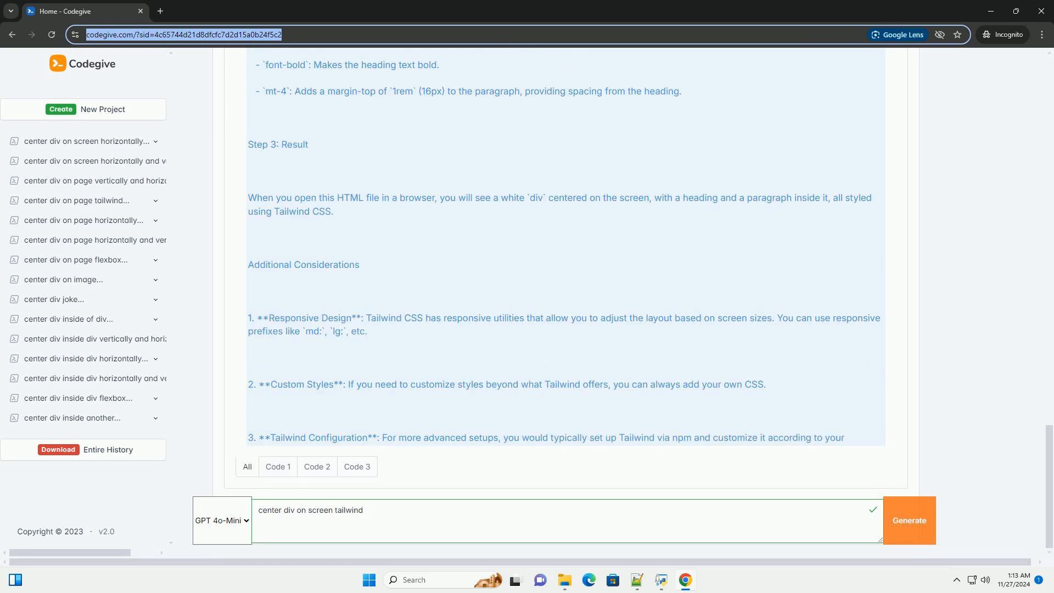
scroll("down", 3)
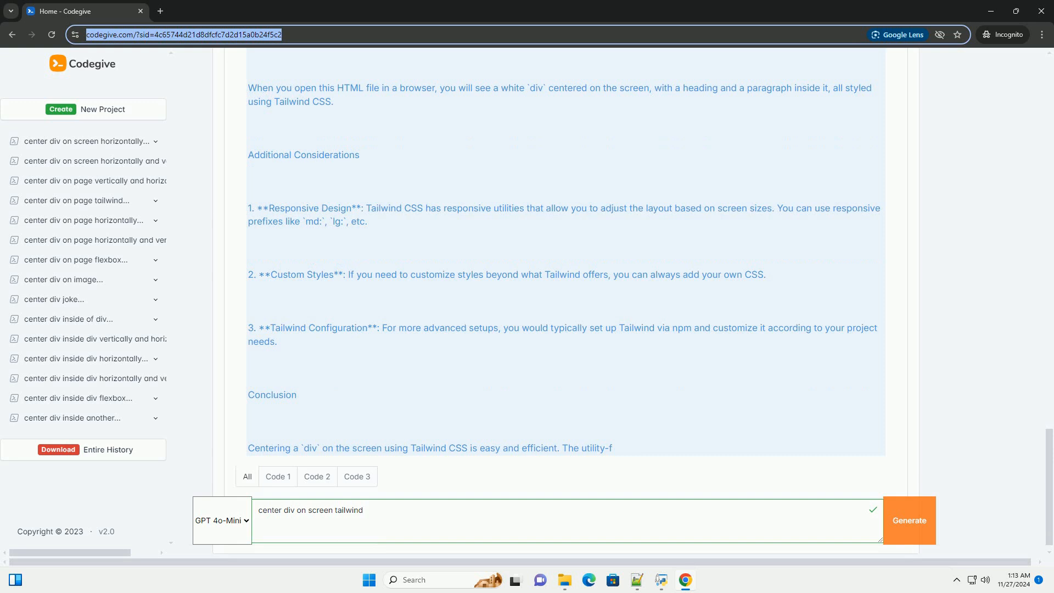